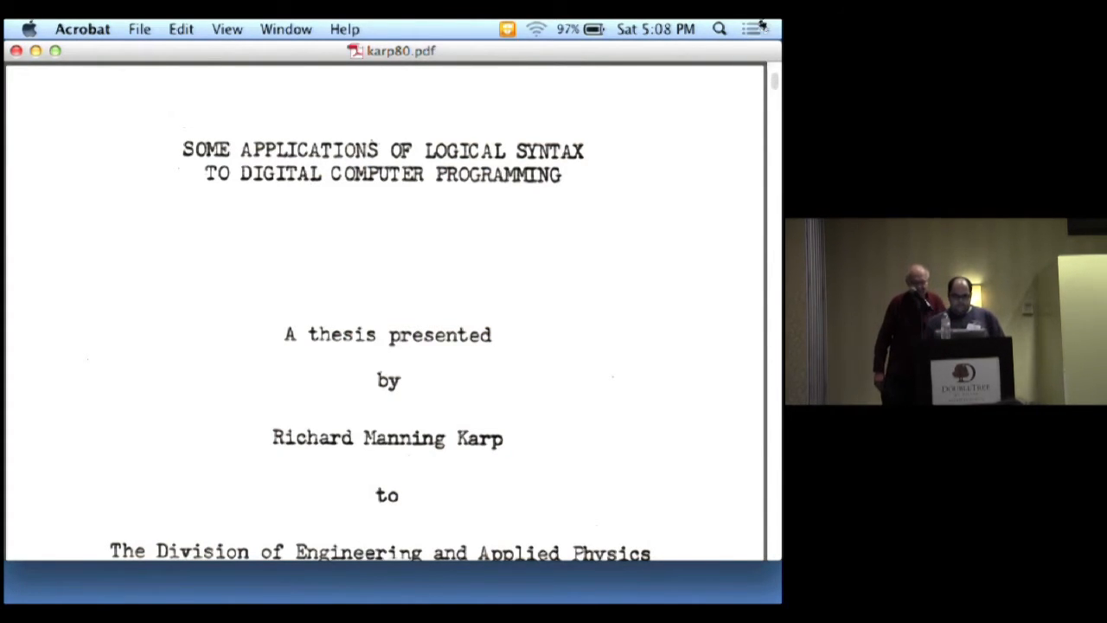
Step: Shrink the thesis title page to fit and show it whole in full-screen view
{"action": "left_click", "coordinate": [227, 28]}
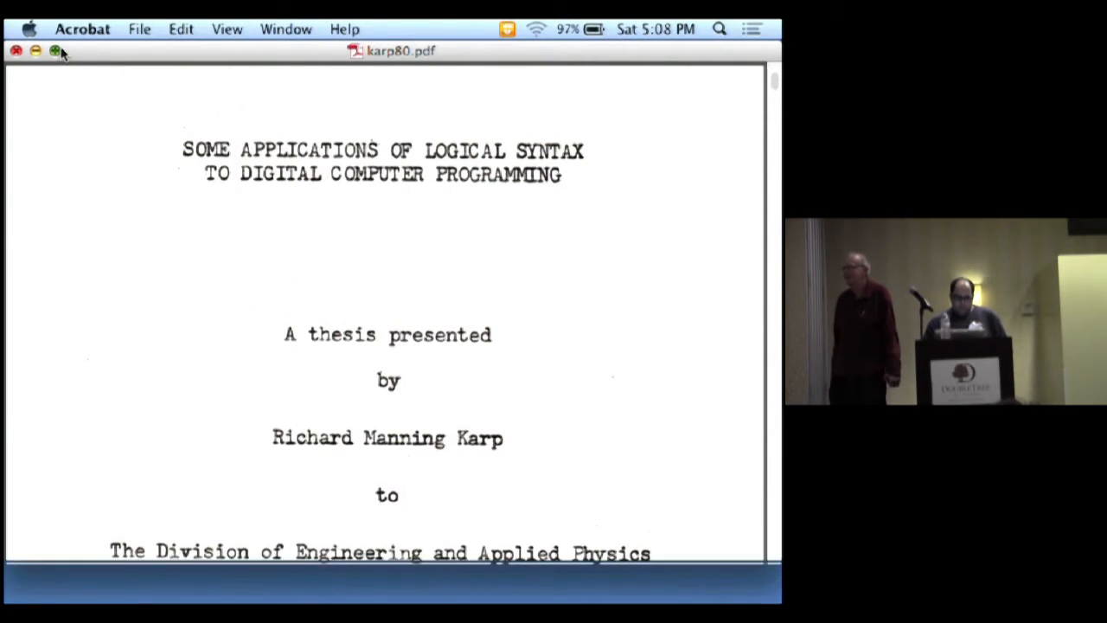
{"action": "left_click", "coordinate": [227, 28]}
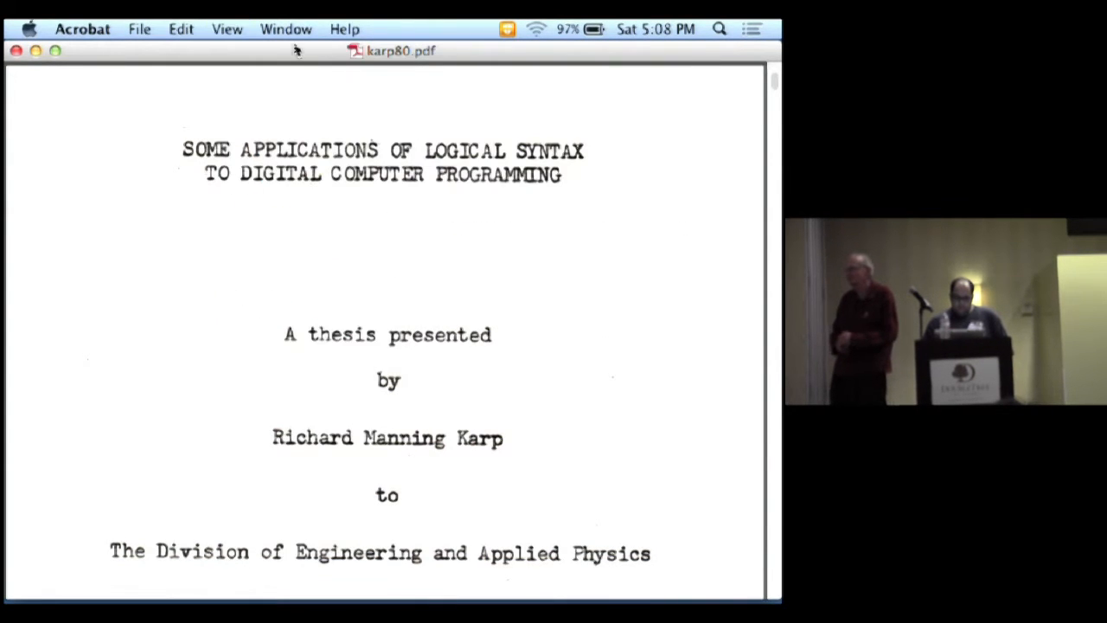
{"action": "left_click", "coordinate": [226, 27]}
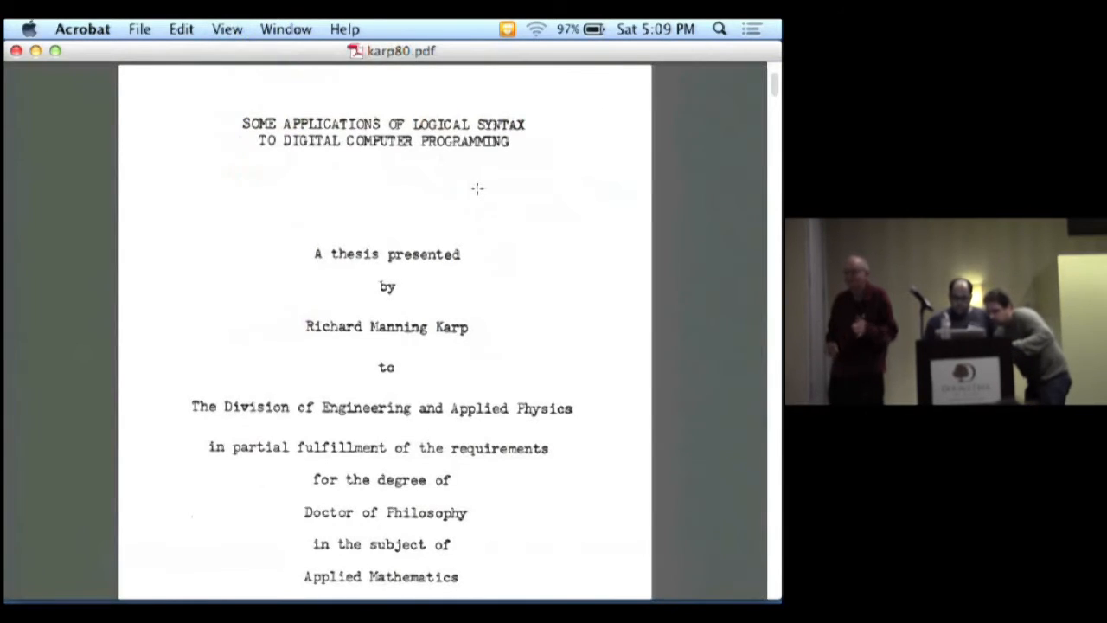
{"action": "left_click", "coordinate": [227, 28]}
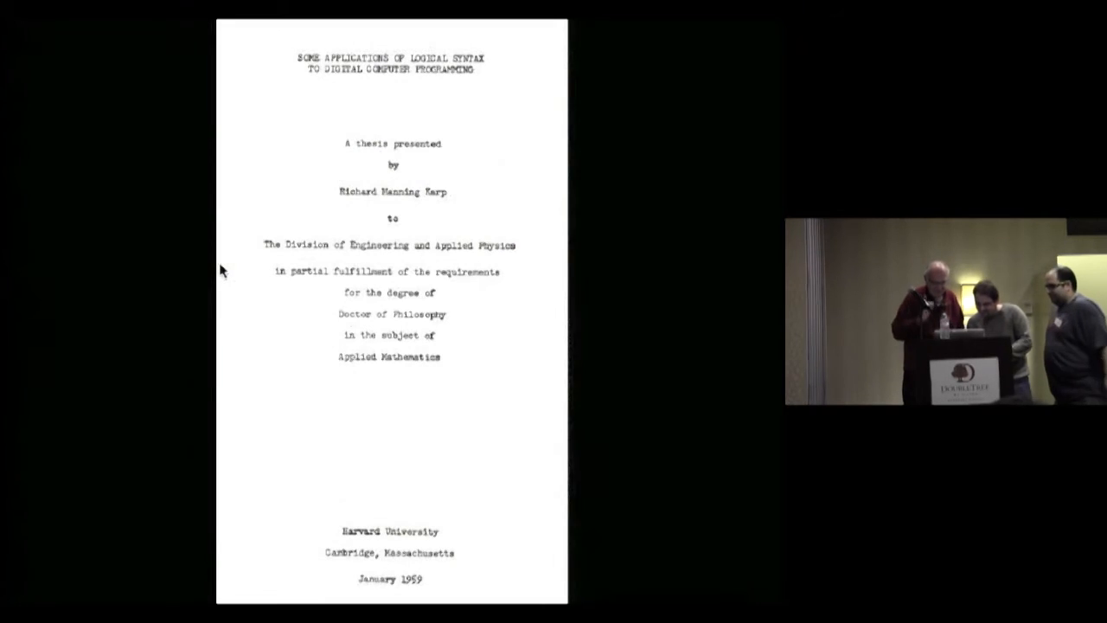
Step: Enter full-screen view and advance to the hand-drawn Frontispiece page
{"action": "left_click", "coordinate": [226, 27]}
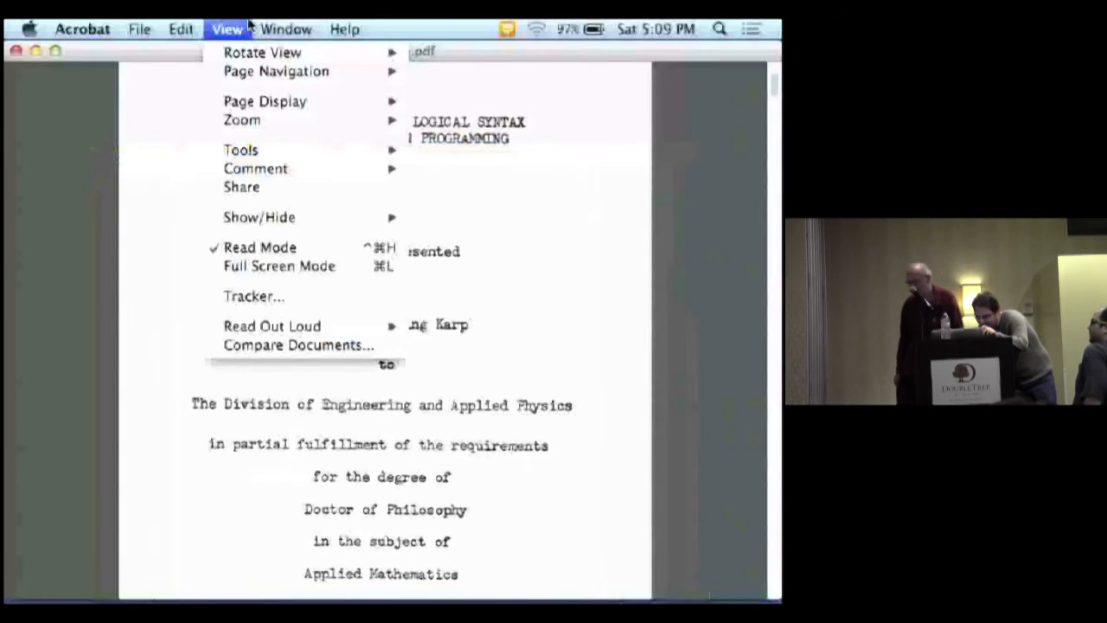
{"action": "mouse_move", "coordinate": [280, 266]}
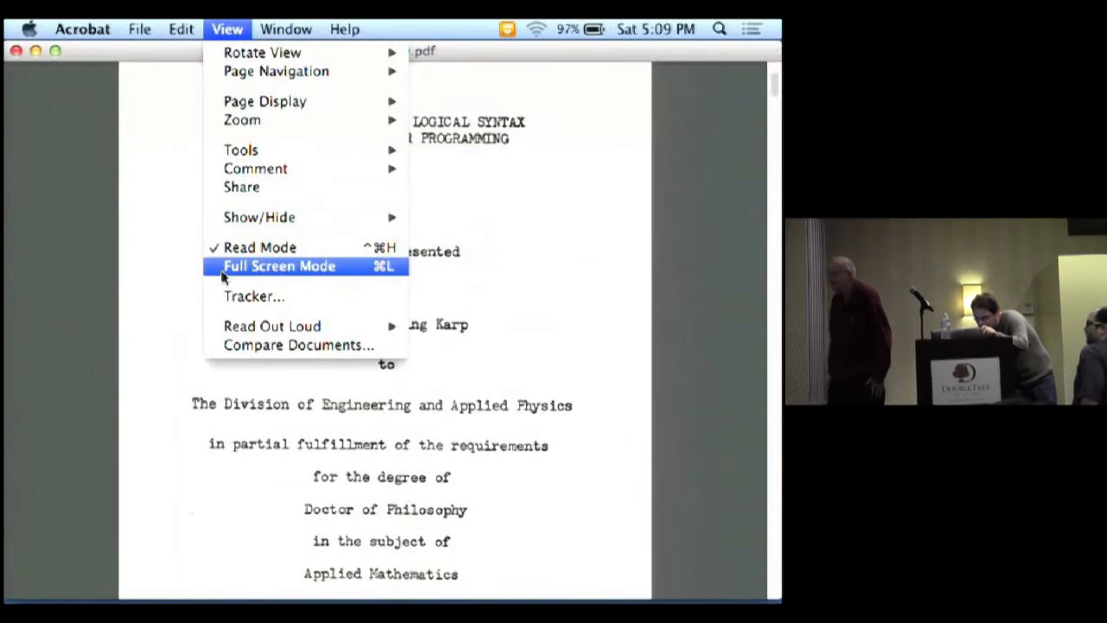
{"action": "left_click", "coordinate": [259, 247]}
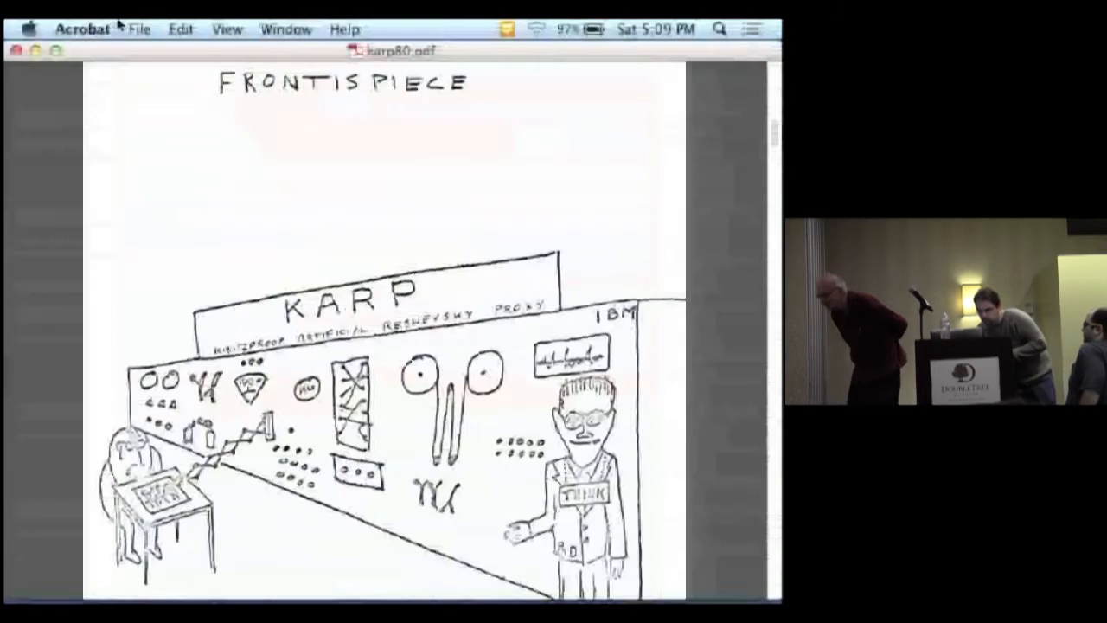
Step: Turn off Read Mode so the toolbars show page 2 of 11 above the Frontispiece
{"action": "left_click", "coordinate": [226, 28]}
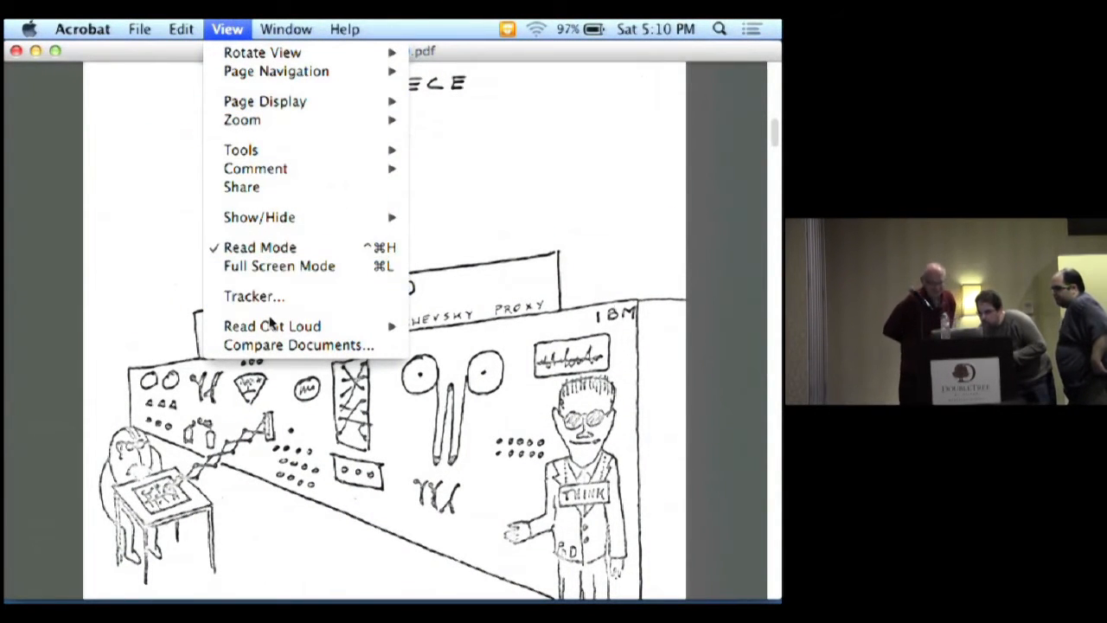
{"action": "mouse_move", "coordinate": [298, 344]}
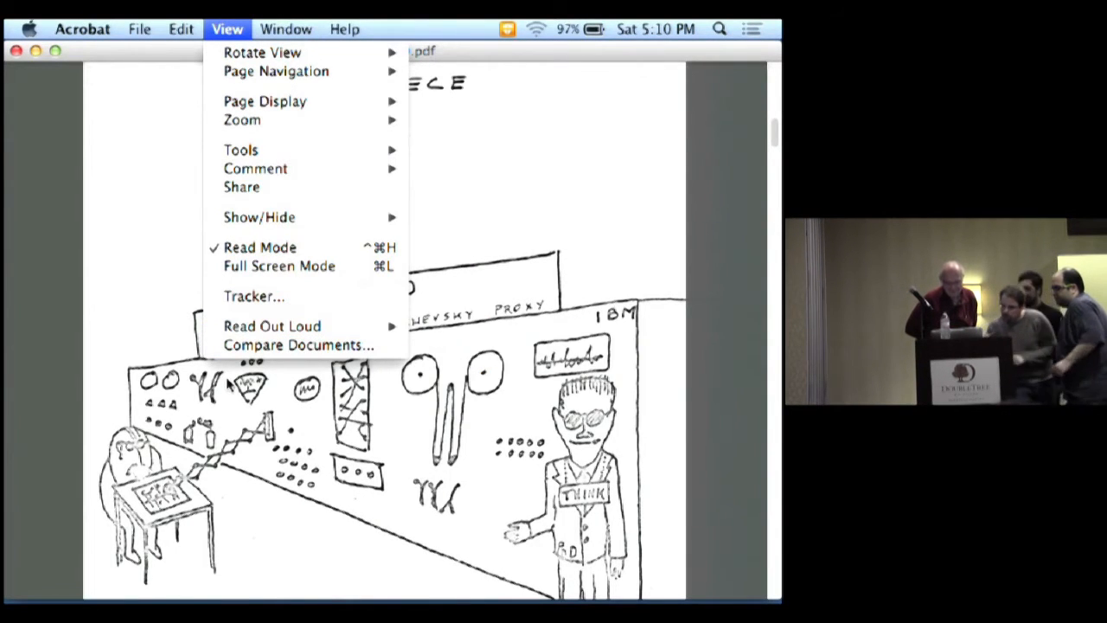
{"action": "mouse_move", "coordinate": [278, 267]}
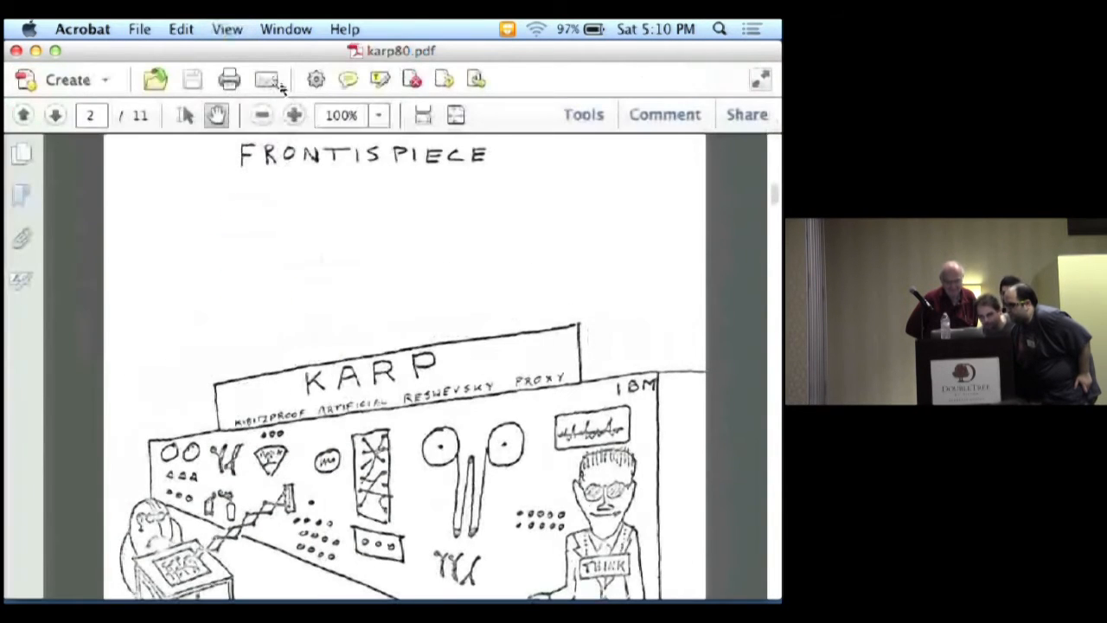
{"action": "left_click", "coordinate": [227, 27]}
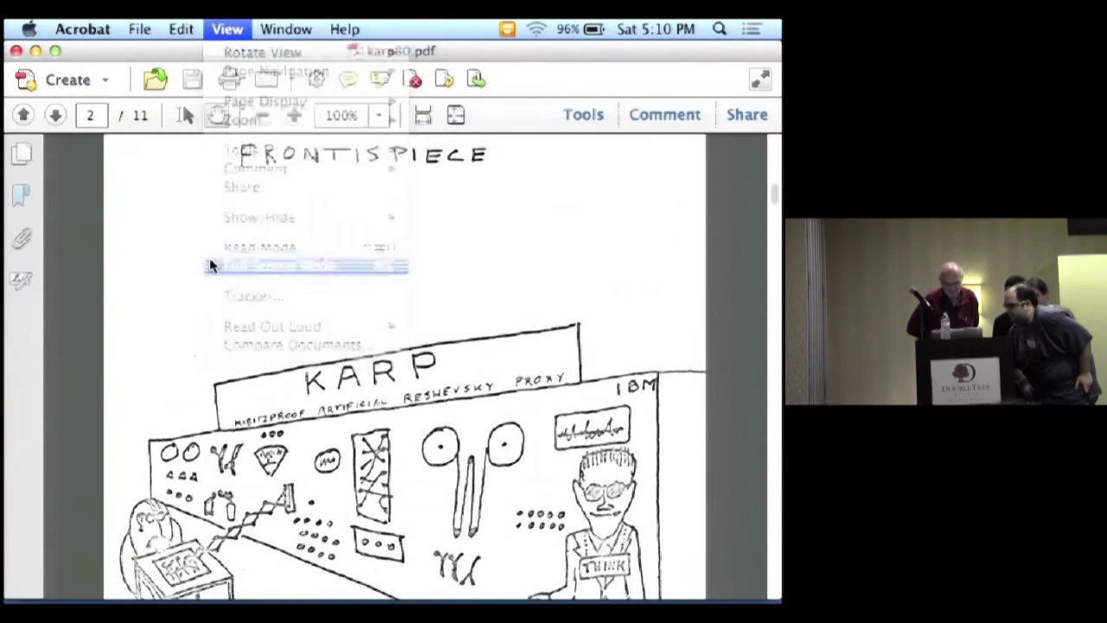
{"action": "left_click", "coordinate": [306, 266]}
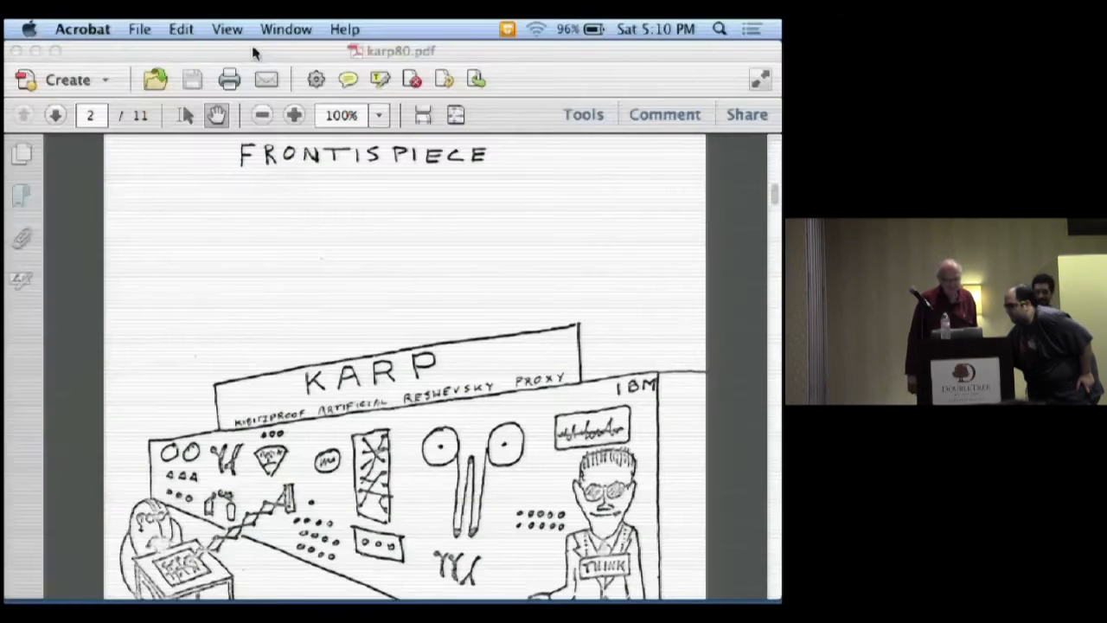
Step: Return to the title page, page 1 of 11, via full-screen and back to the window
{"action": "left_click", "coordinate": [227, 28]}
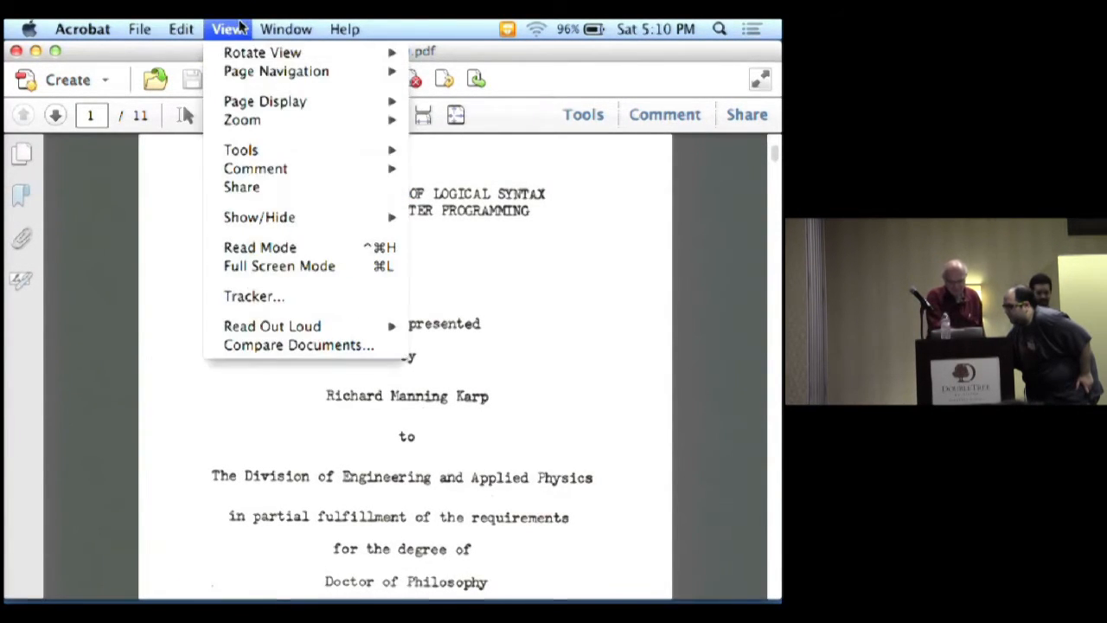
{"action": "mouse_move", "coordinate": [274, 325]}
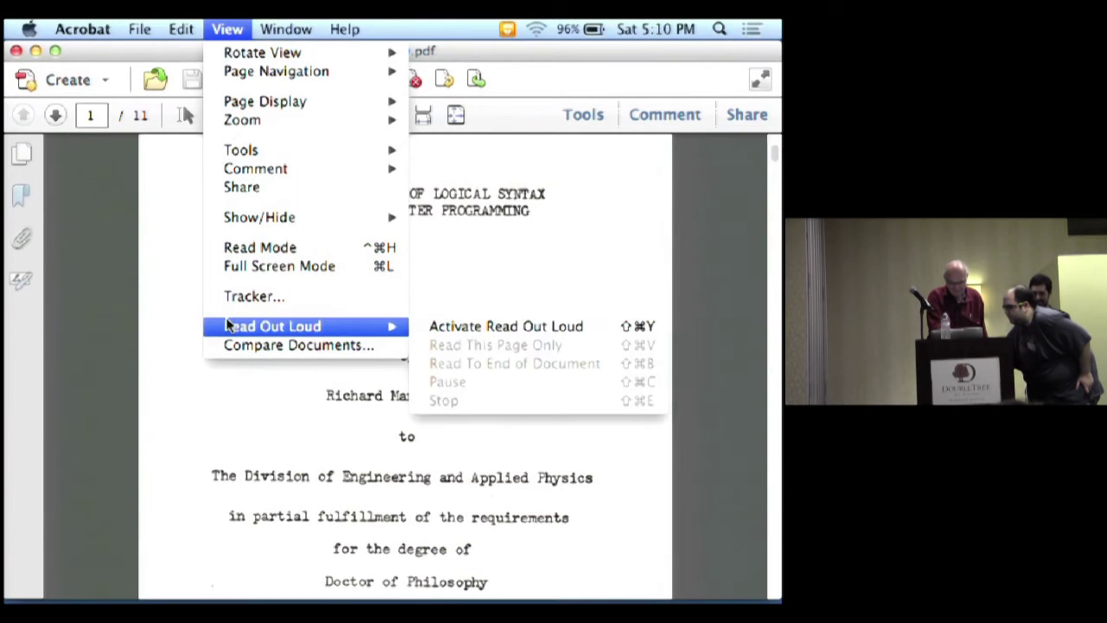
{"action": "mouse_move", "coordinate": [252, 295]}
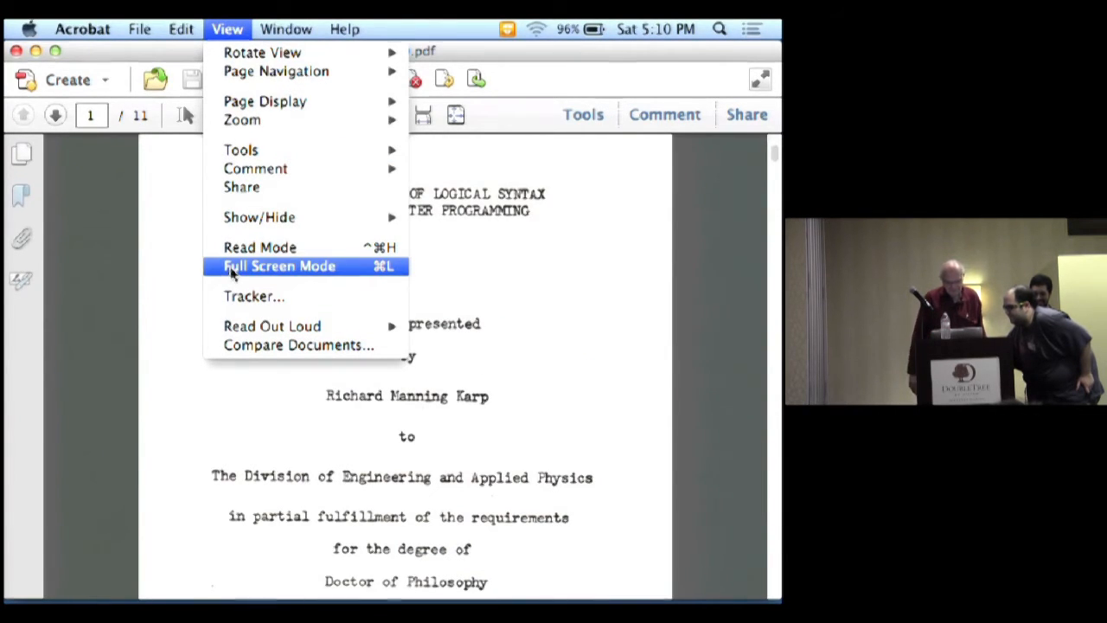
{"action": "left_click", "coordinate": [279, 266]}
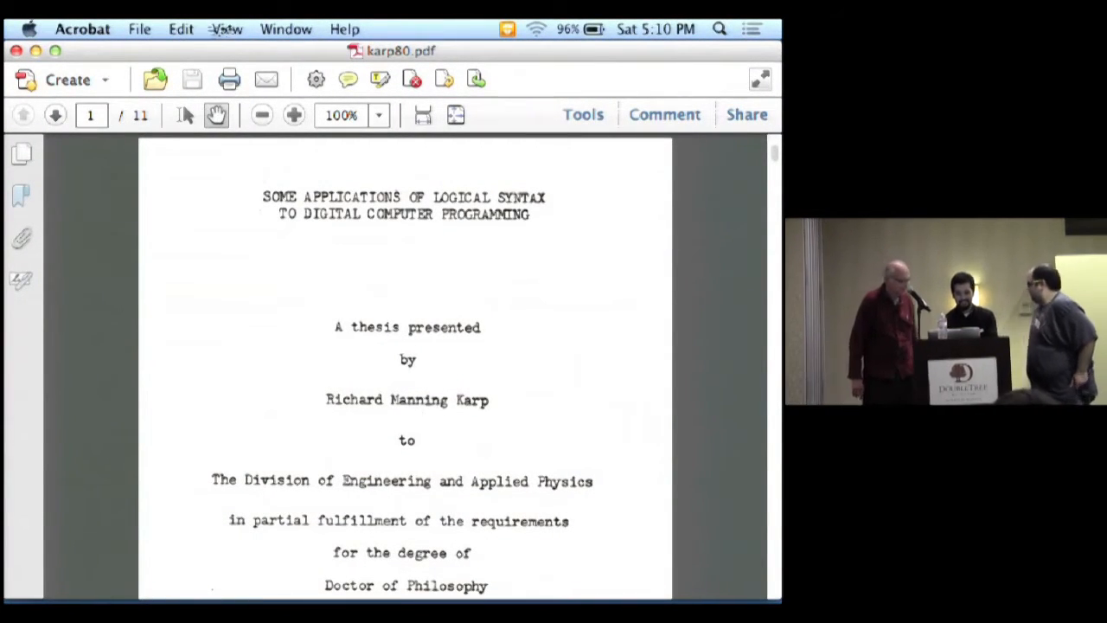
{"action": "left_click", "coordinate": [227, 27]}
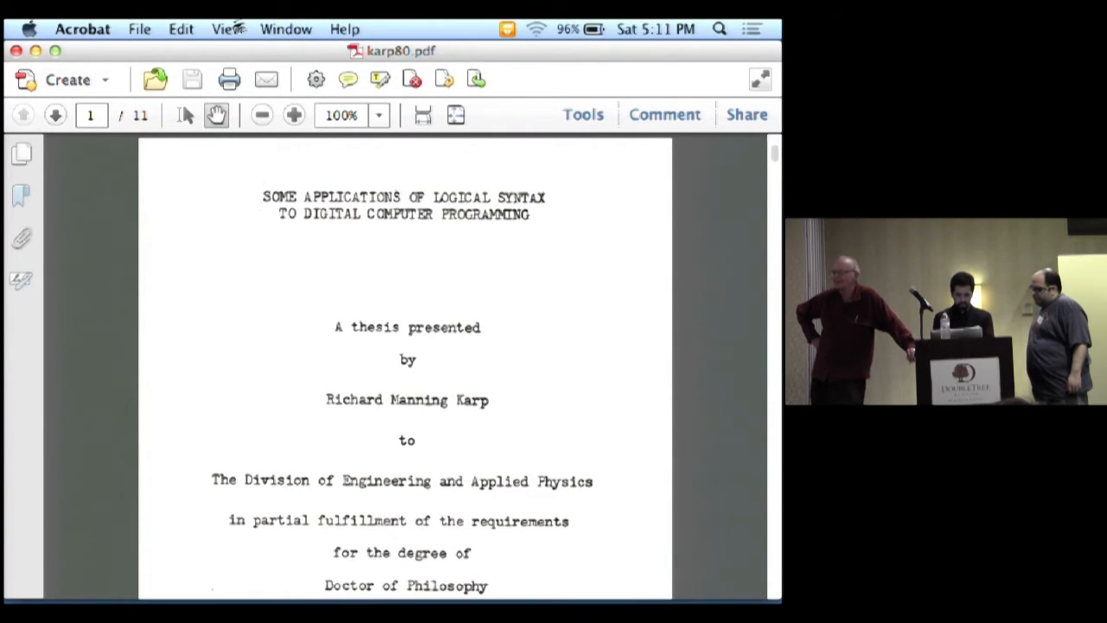
Step: Close the Get Info window in Finder and reopen karp80.pdf in Preview at page 1 of 11
{"action": "left_click", "coordinate": [227, 28]}
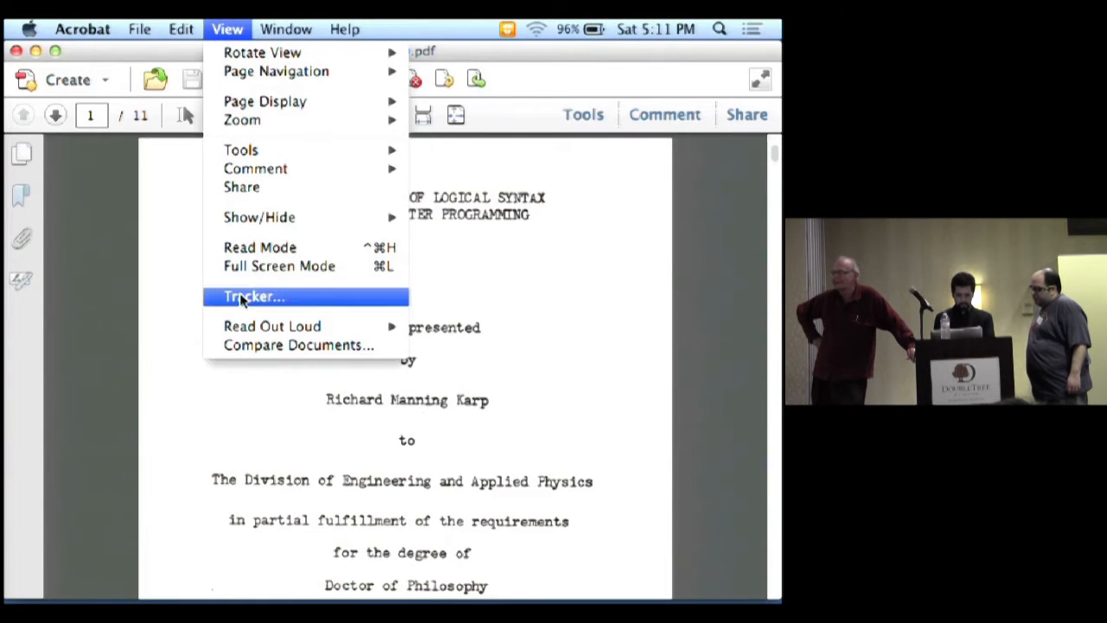
{"action": "mouse_move", "coordinate": [246, 267]}
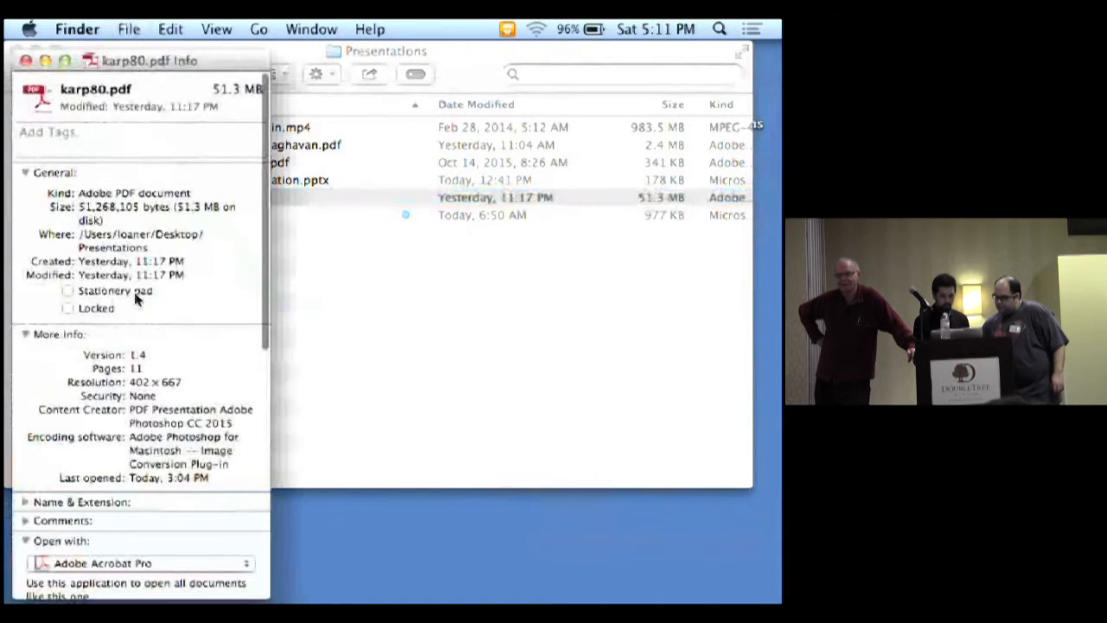
{"action": "left_click", "coordinate": [139, 564]}
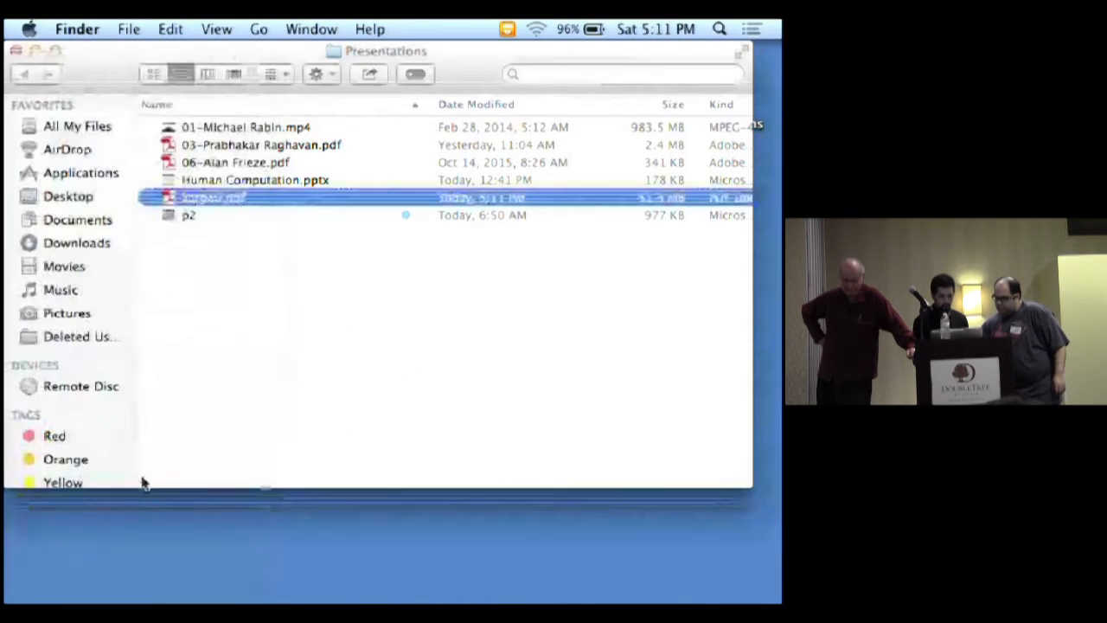
{"action": "double_click", "coordinate": [211, 197]}
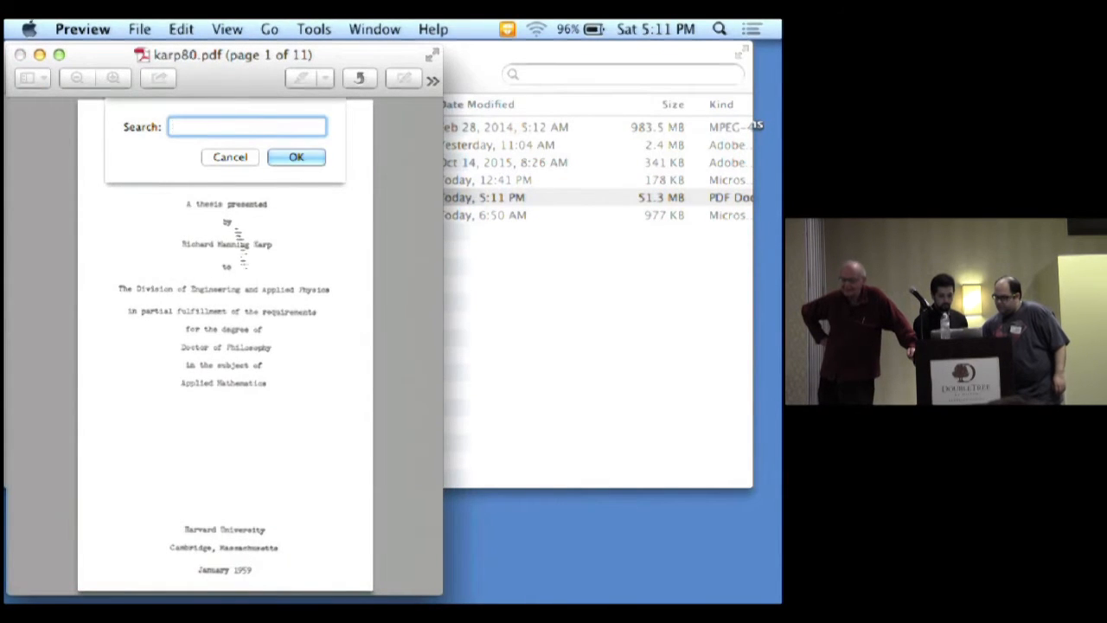
{"action": "left_click", "coordinate": [227, 27]}
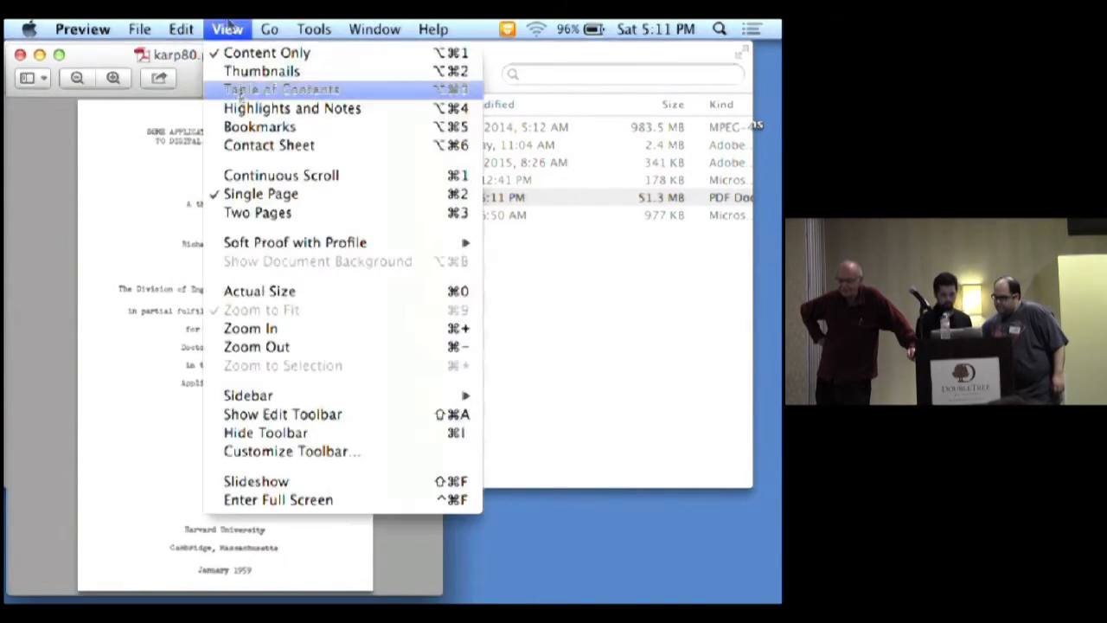
{"action": "mouse_move", "coordinate": [294, 242]}
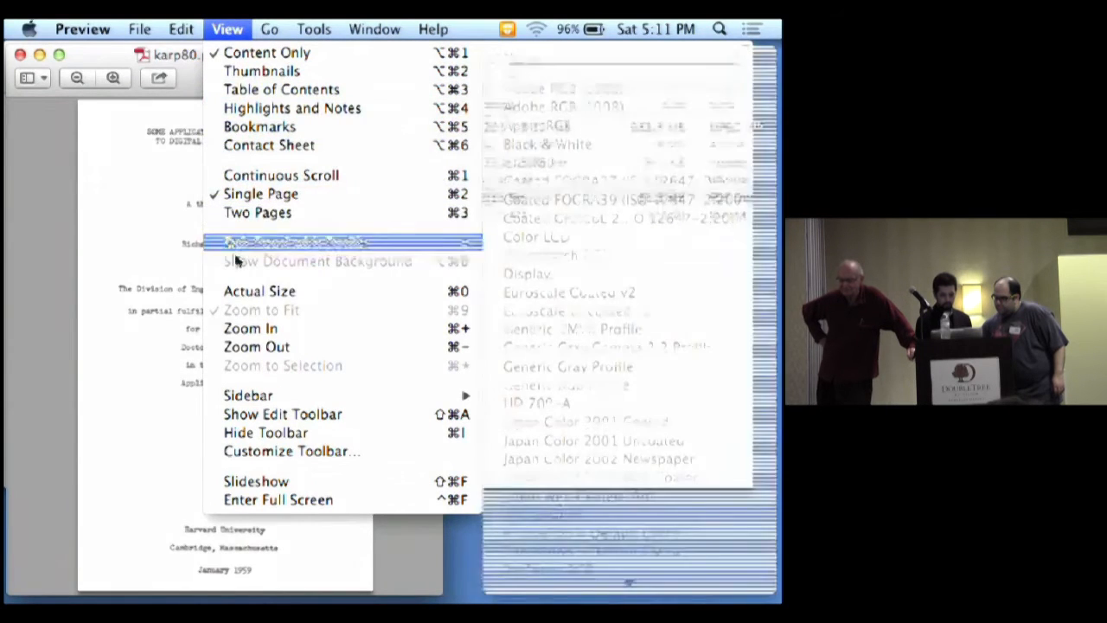